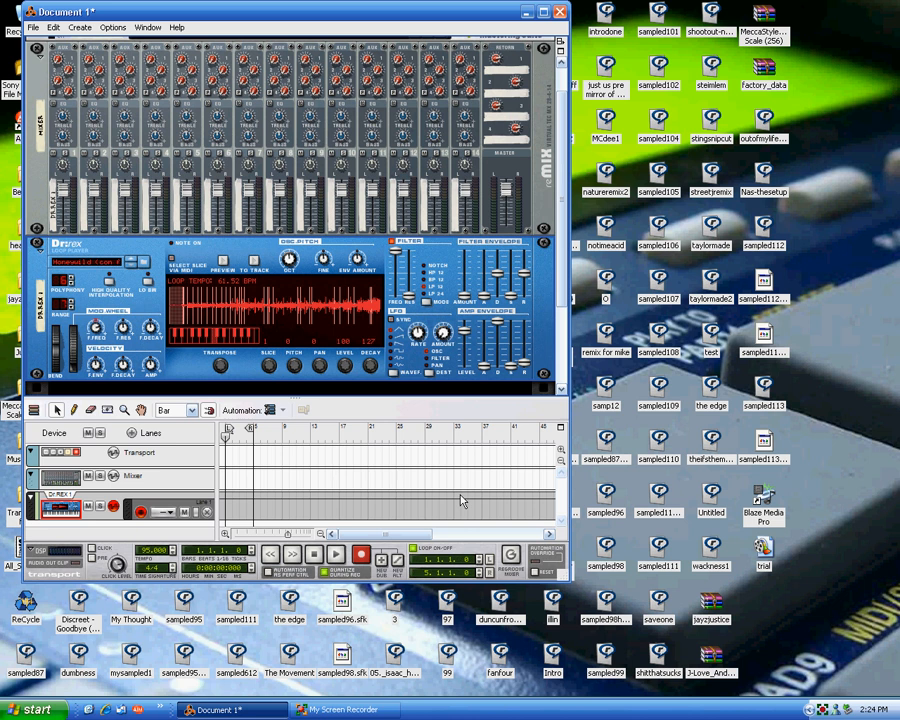
mouse_move(95, 310)
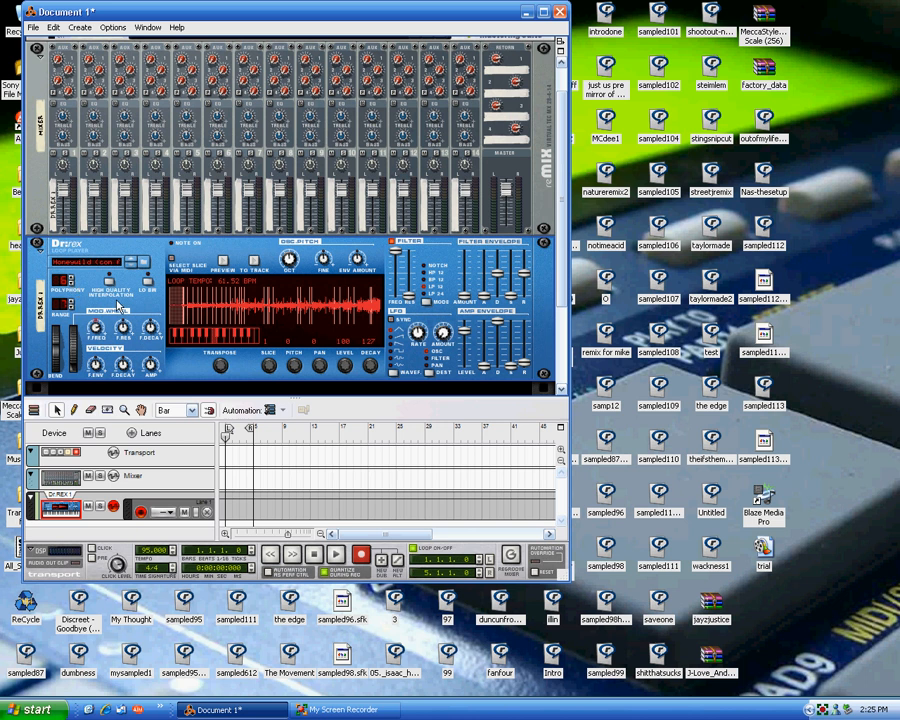
mouse_move(483, 407)
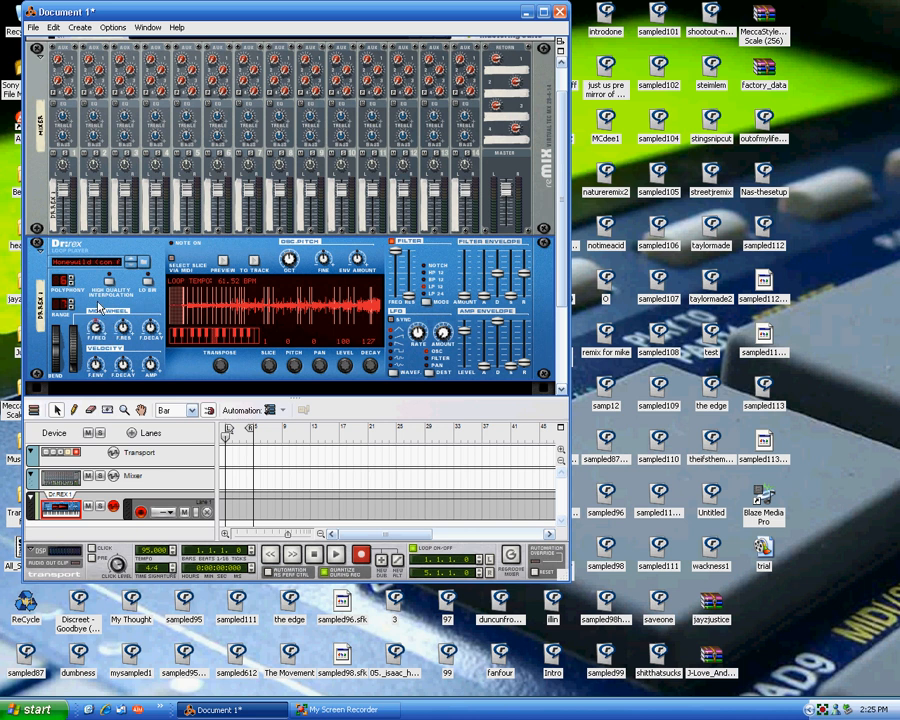
mouse_move(528, 310)
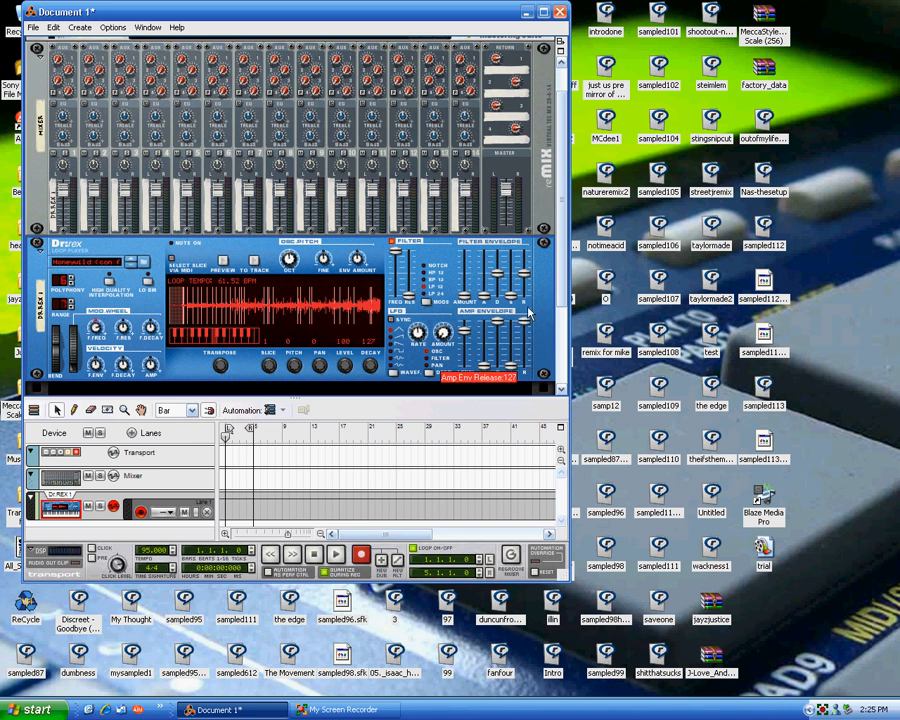